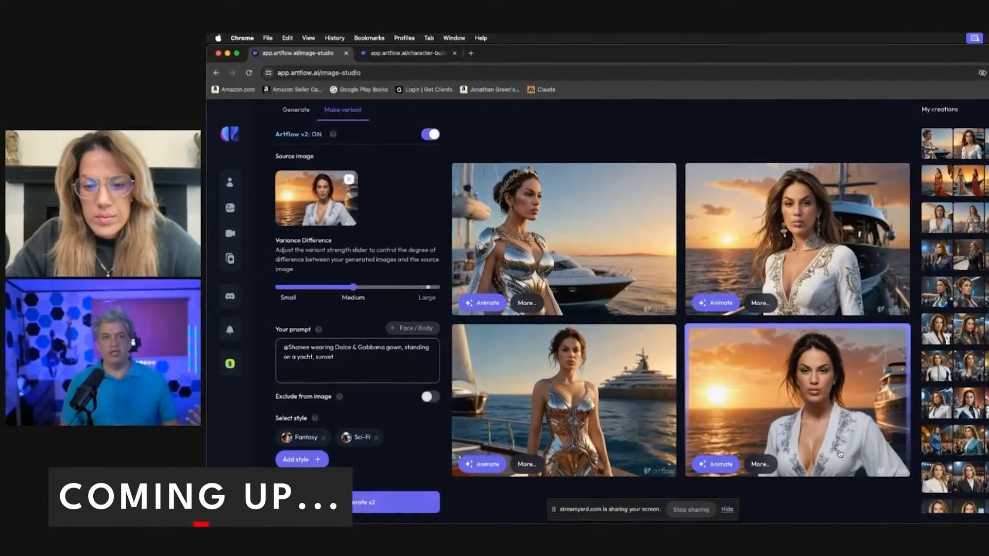
Step: Open the character builder's Actors page showing trained actors Shanee and Shanee2
left_click(402, 53)
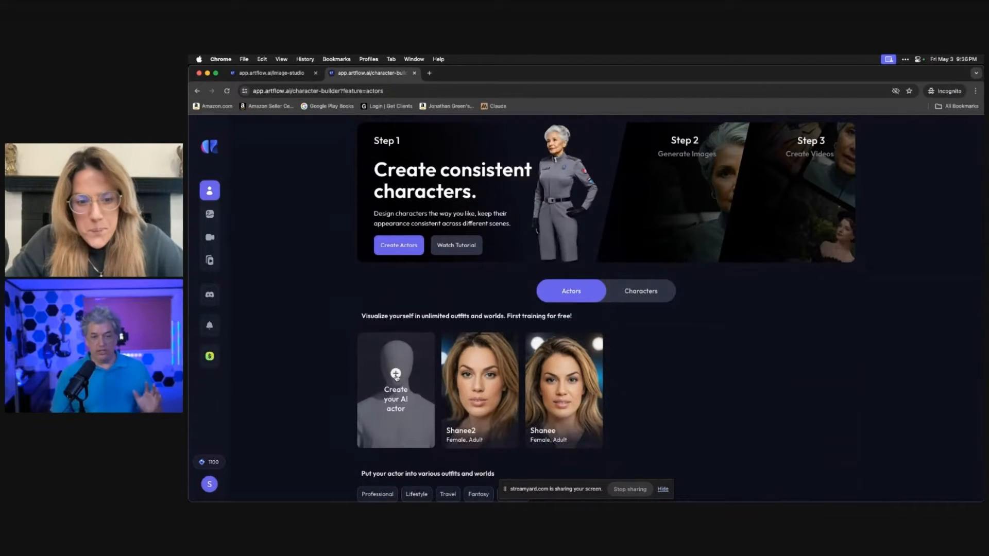
left_click(396, 389)
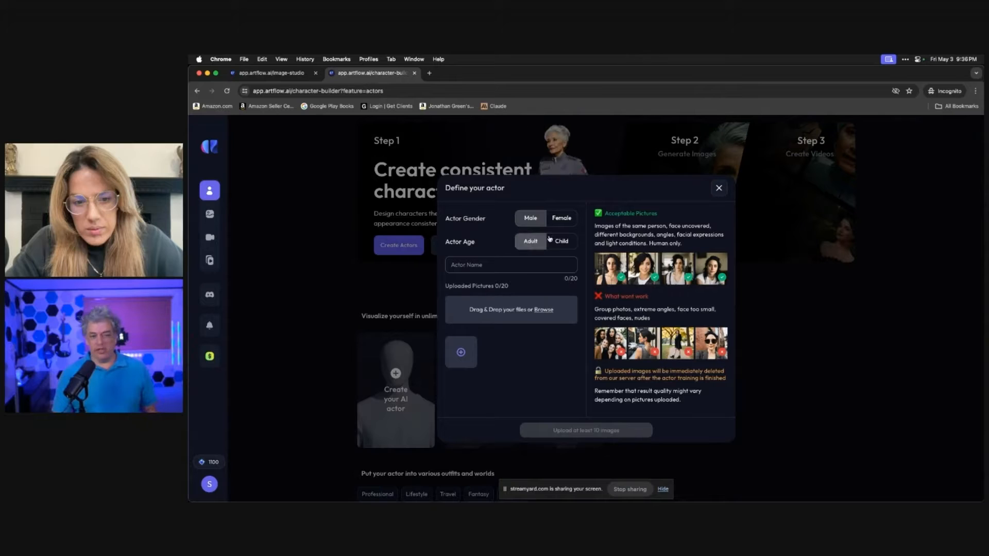
left_click(512, 264)
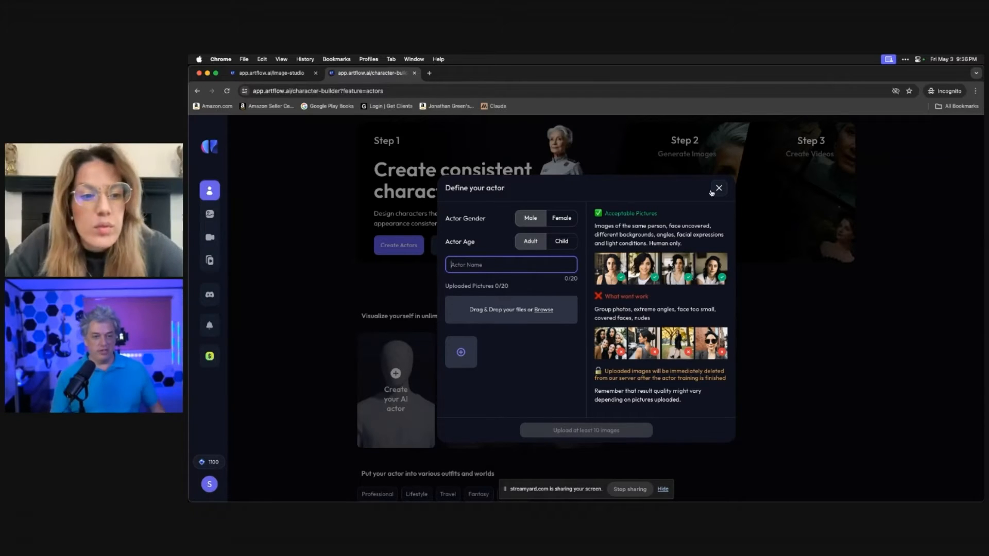
left_click(717, 188)
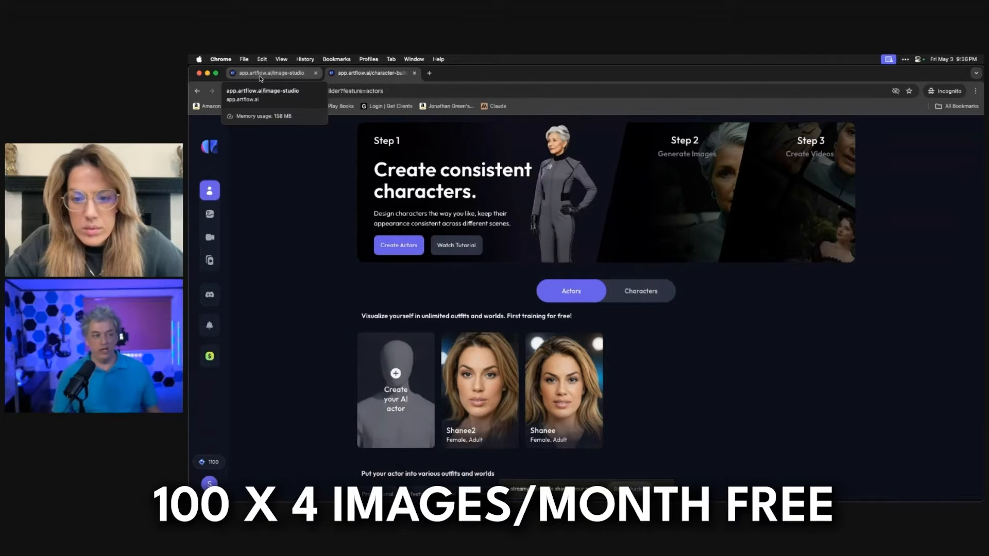
Step: Return to the image studio, browse the style gallery, and close it without adding
left_click(369, 73)
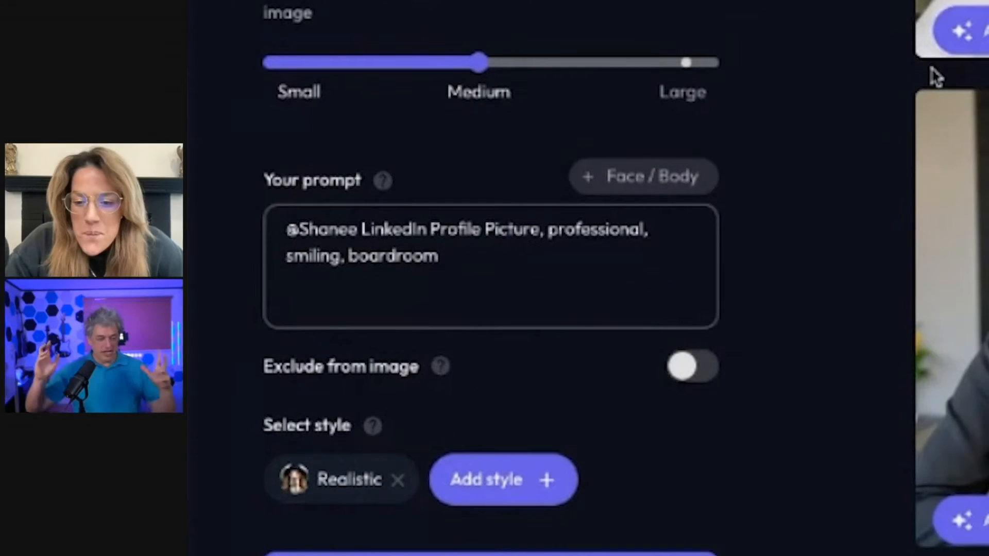
mouse_move(541, 132)
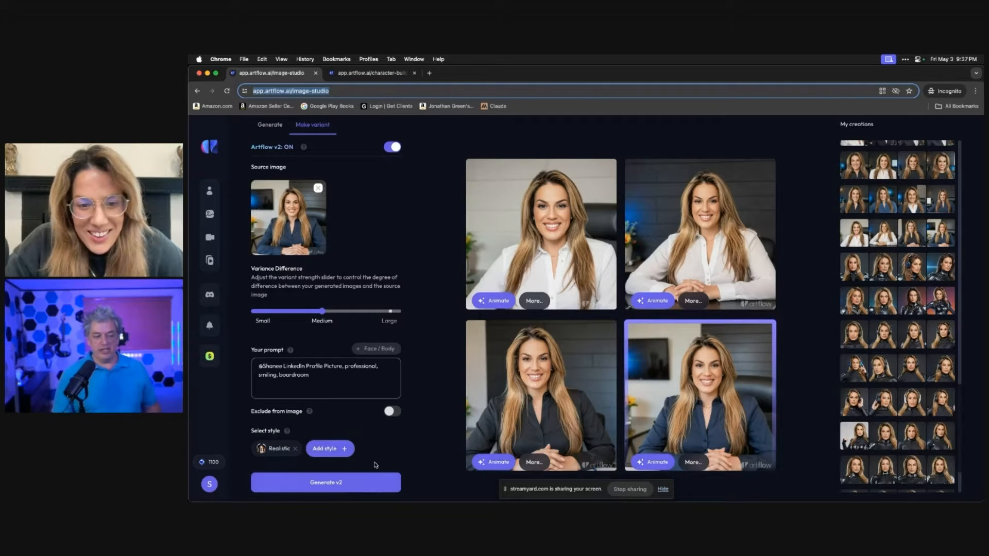
left_click(328, 449)
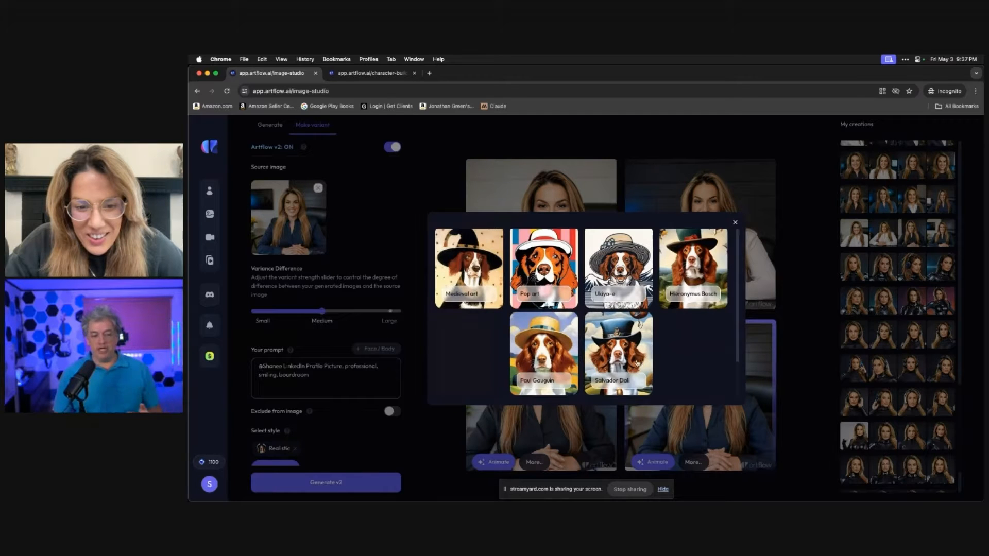
scroll("down", 3)
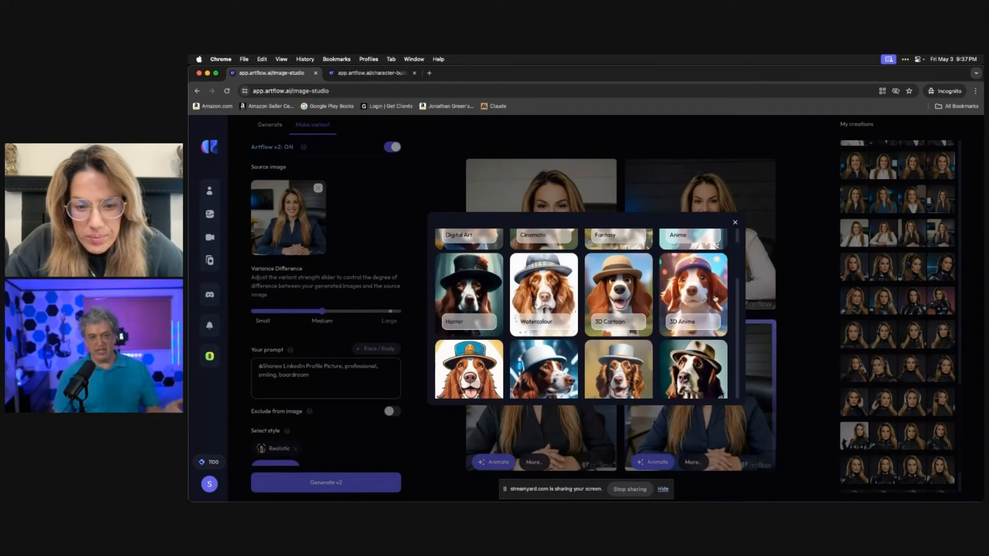
left_click(735, 222)
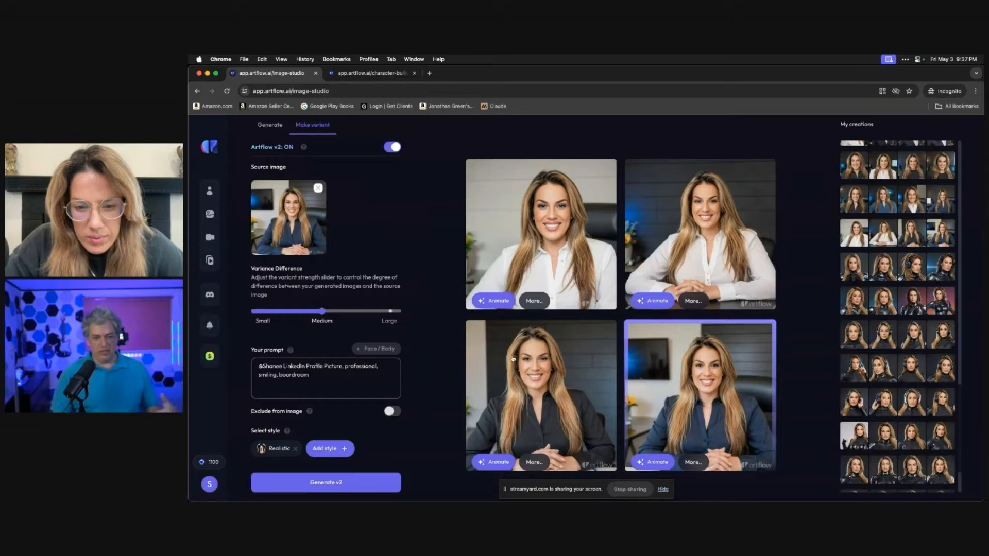
mouse_move(799, 345)
type("@Shanee wearing Dior suit, speaking on stage to a large crowd")
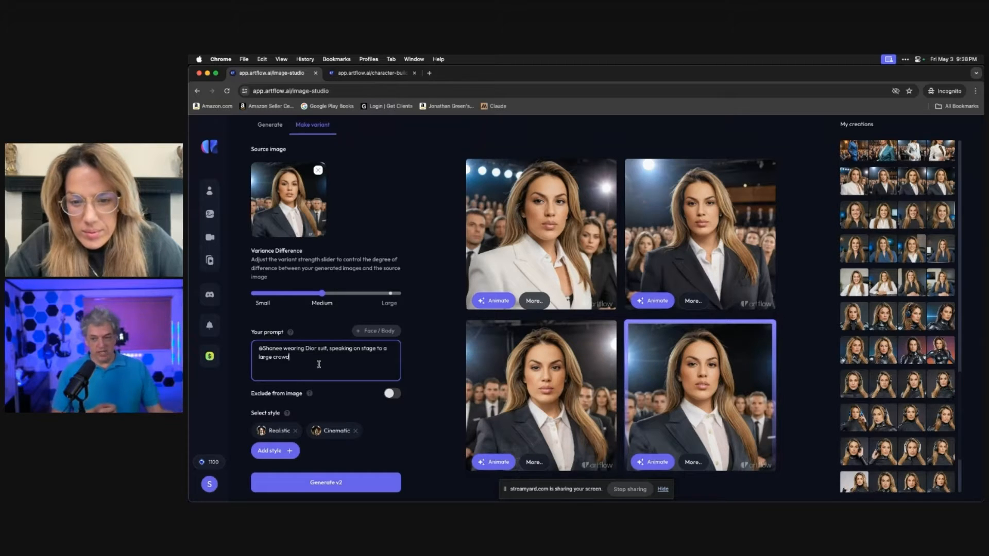
mouse_move(830, 260)
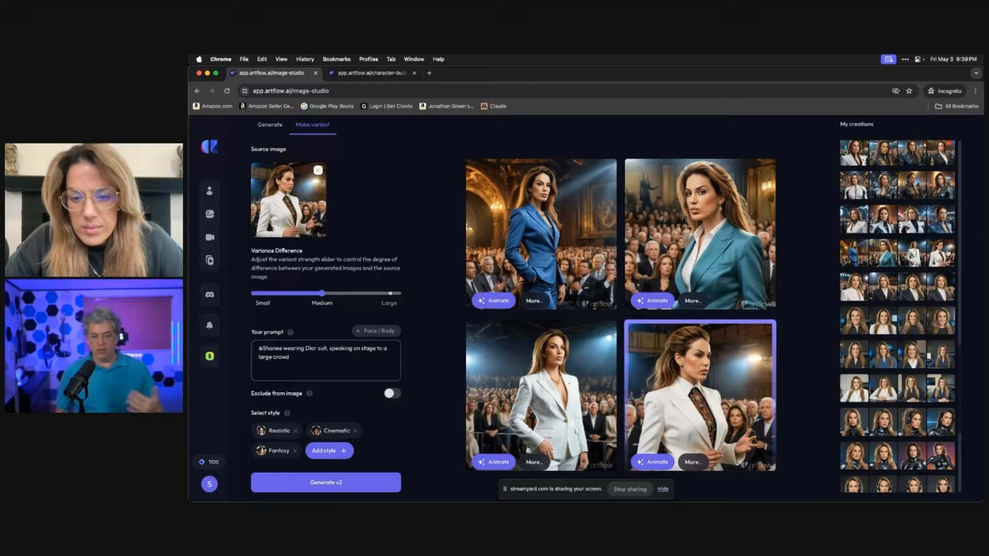
mouse_move(452, 429)
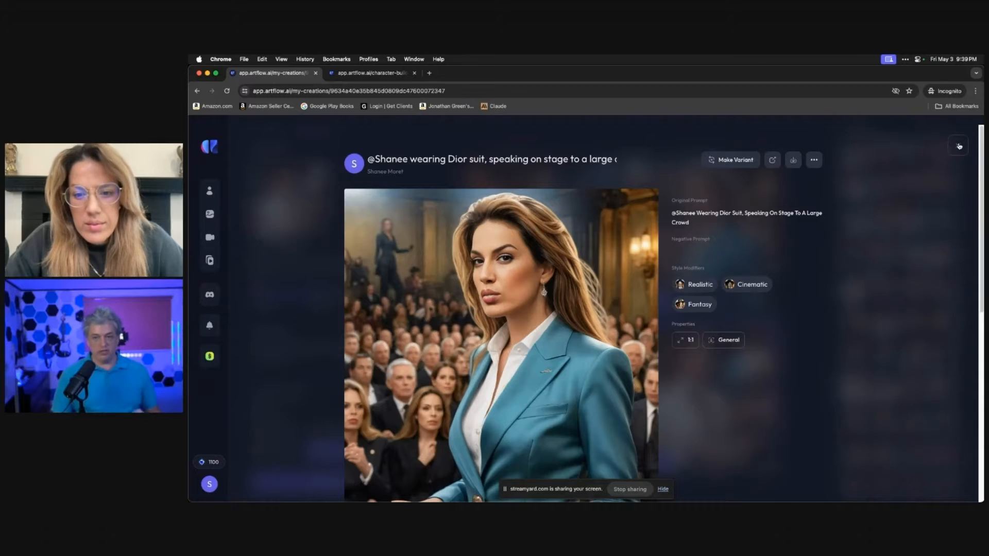
Step: Leave the image details and start adding the Sci-Fi style to the variants
left_click(731, 160)
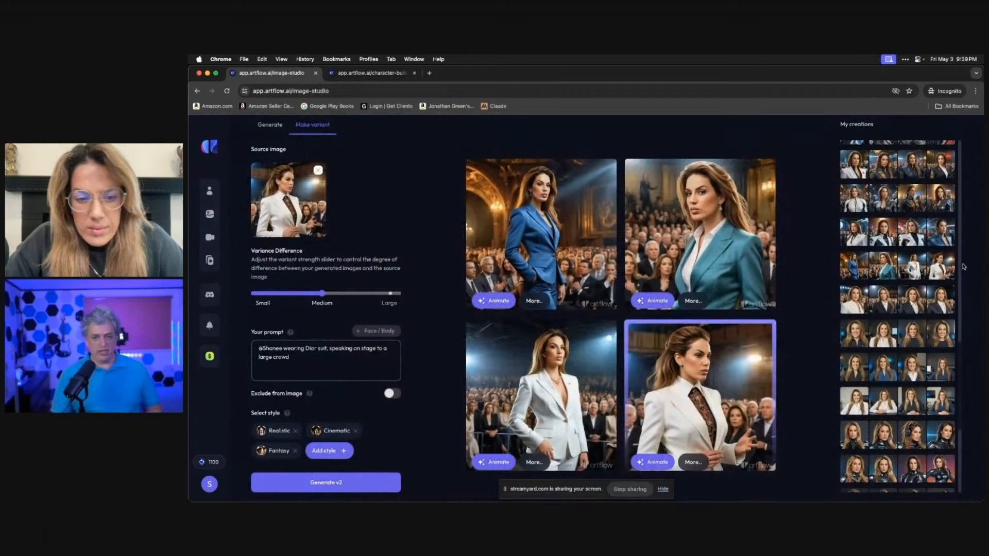
left_click(326, 482)
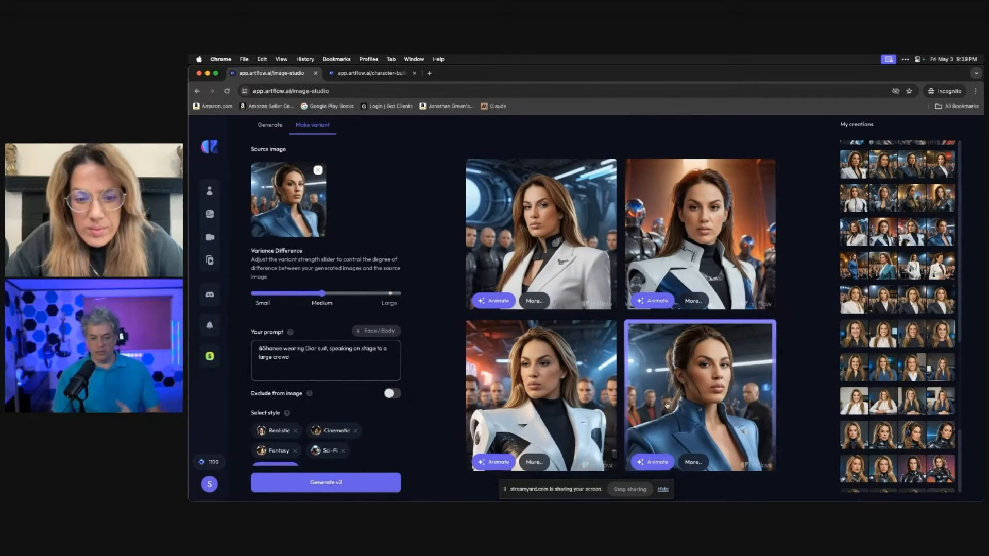
mouse_move(462, 391)
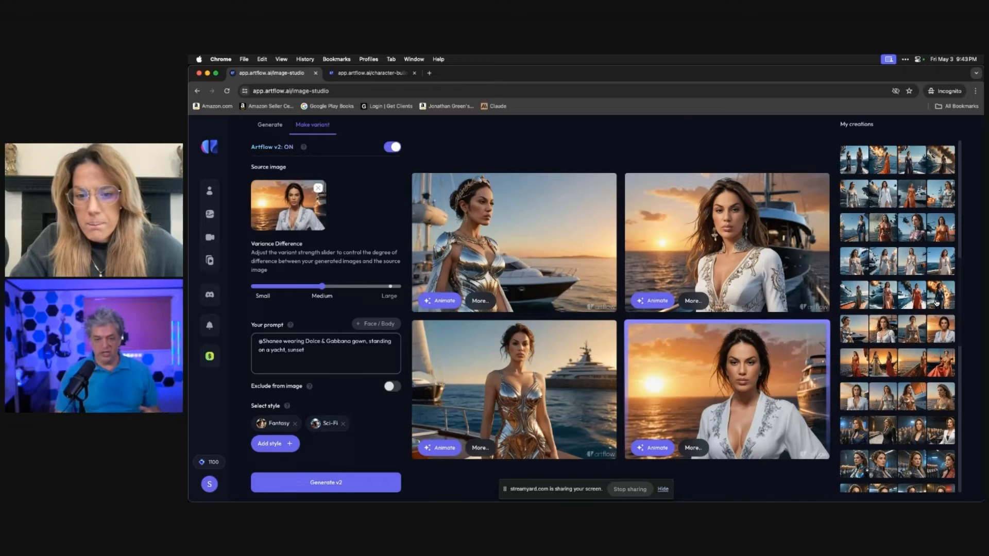
left_click(325, 482)
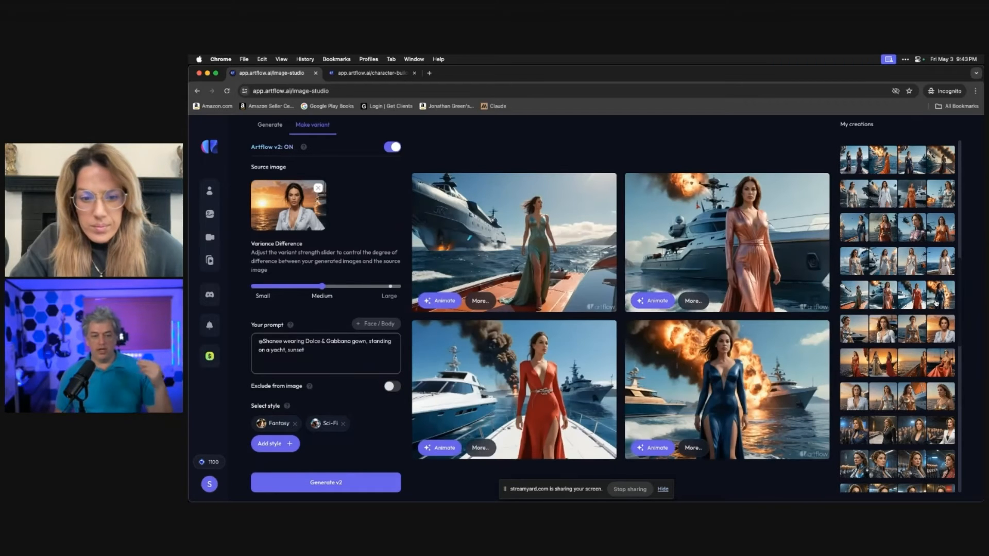
type("@Shanee wearing Prada gown, standing on a yacht, helicopter exploding in the background")
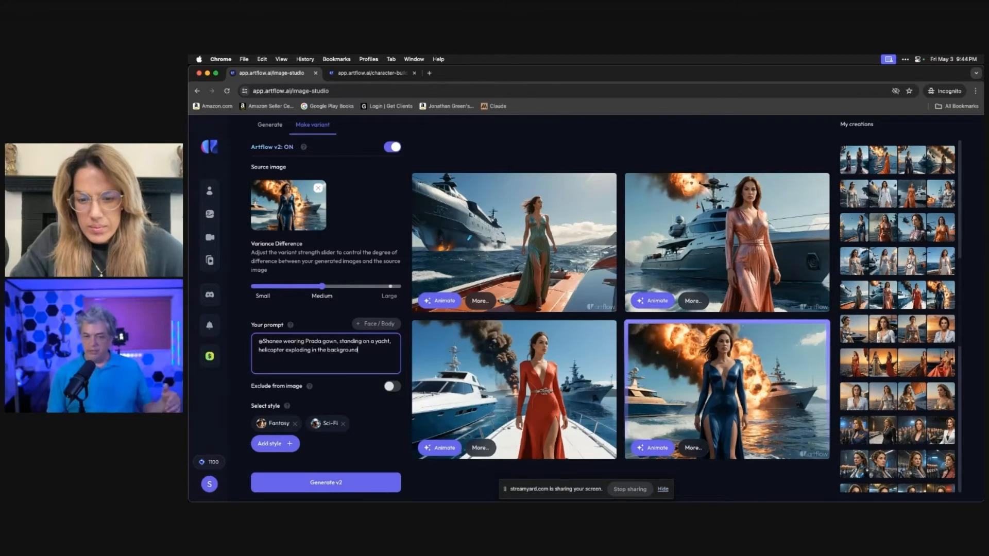
Step: Scroll through the style choices and close them, then open the Prada gown yacht image
left_click(326, 482)
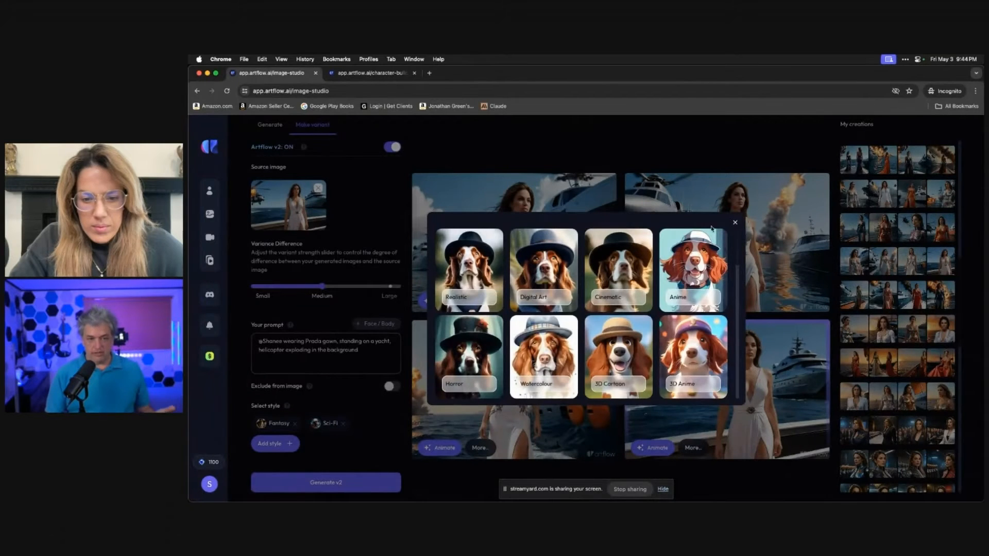
scroll("down", 3)
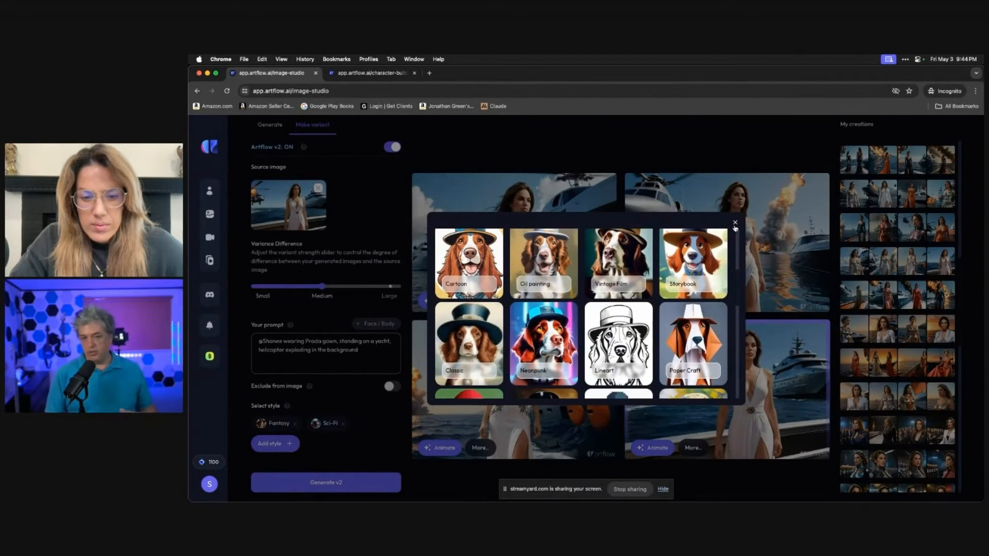
left_click(736, 223)
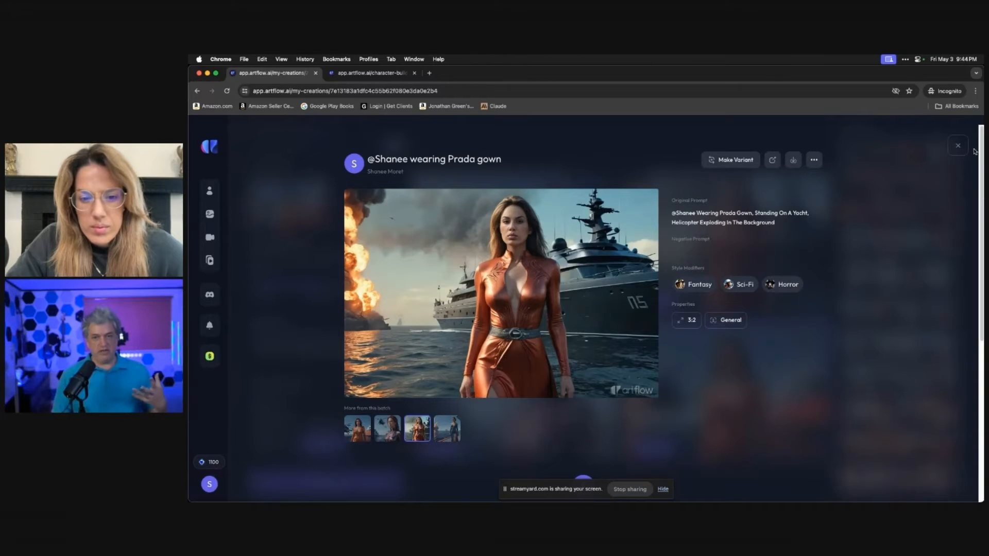
Step: View another image from the Prada-gown yacht batch and make a variant from it
left_click(730, 160)
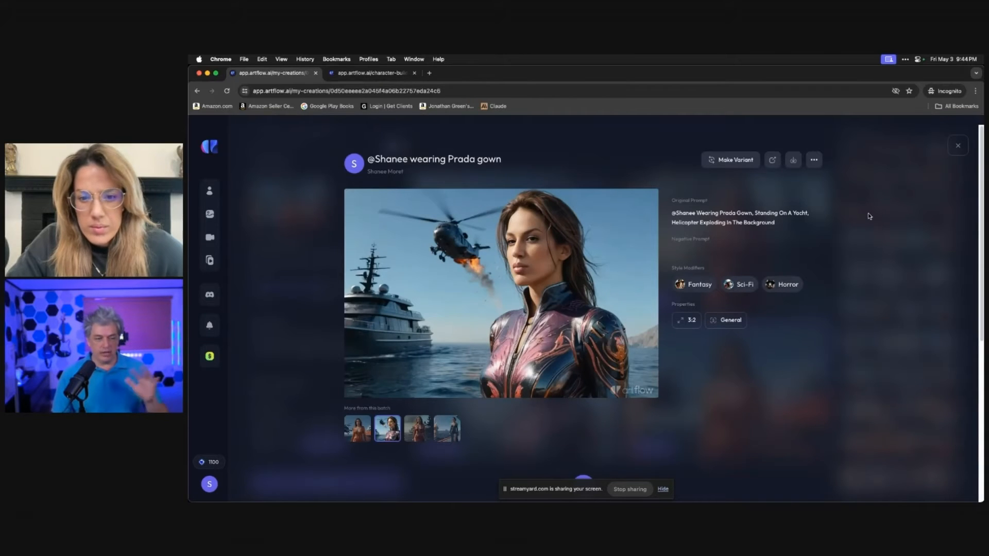
left_click(730, 160)
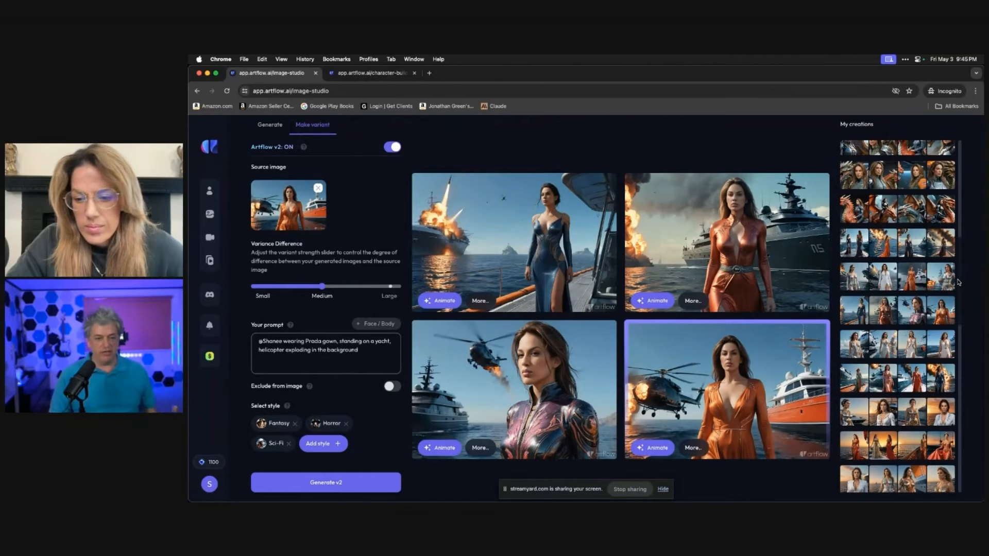
Step: Load the silver-suited yacht batch, toggle Artflow v2 off and on, then switch to Generate
left_click(325, 482)
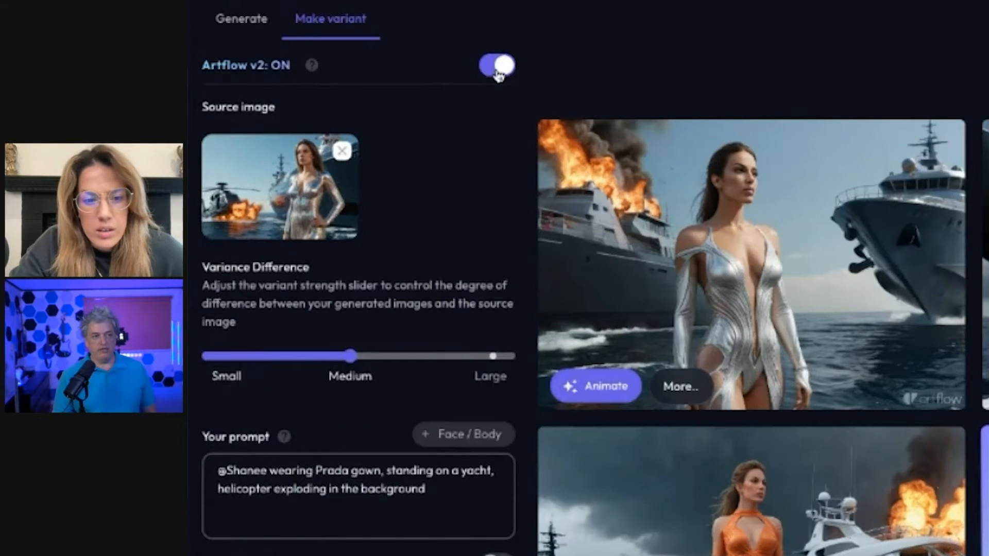
left_click(498, 65)
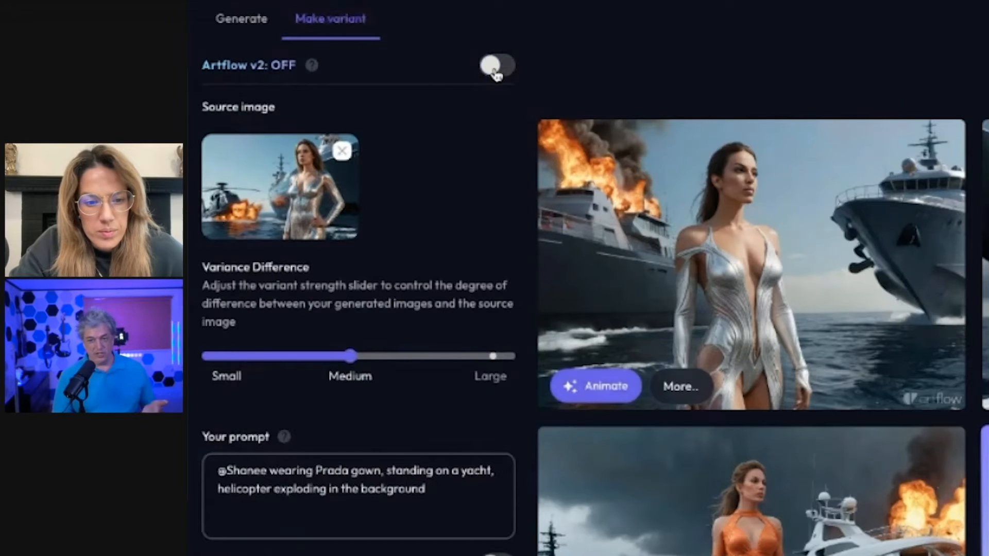
left_click(497, 65)
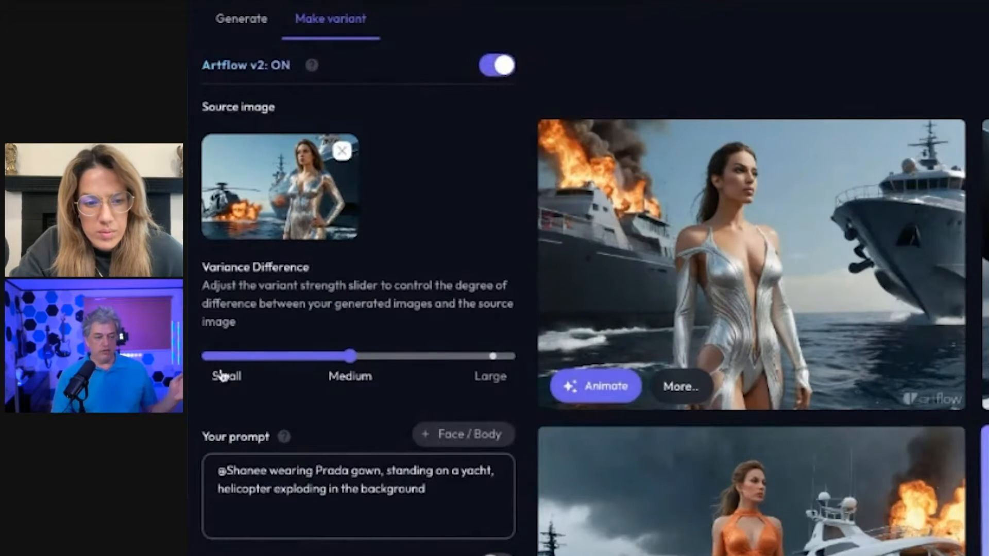
mouse_move(281, 387)
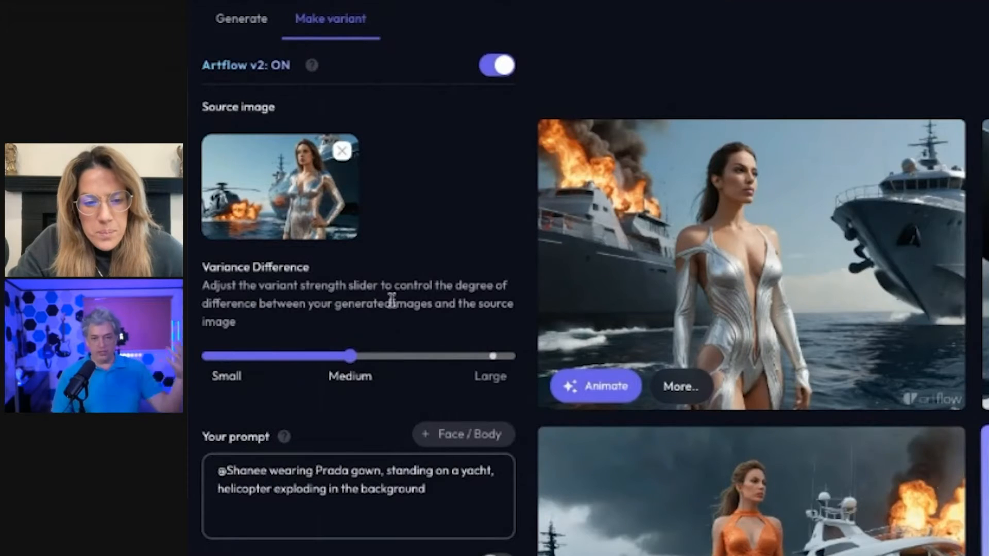
left_click(241, 18)
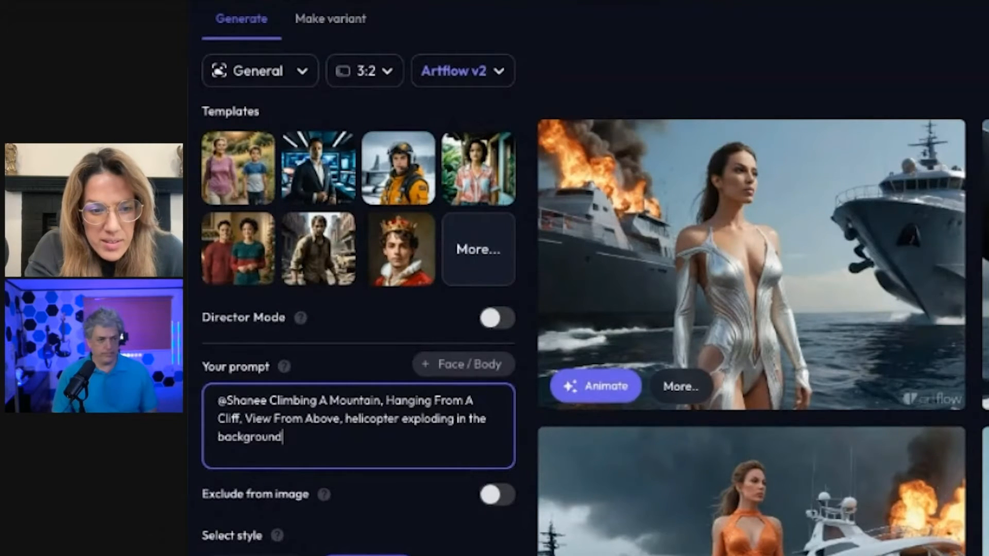
Step: Keep the 3:2 aspect ratio and turn on Director Mode
left_click(364, 70)
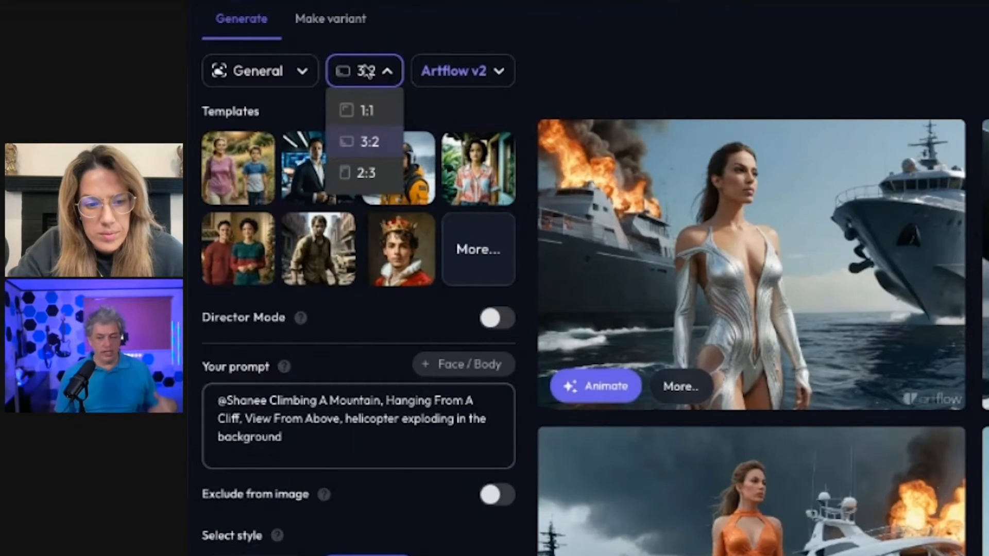
left_click(366, 141)
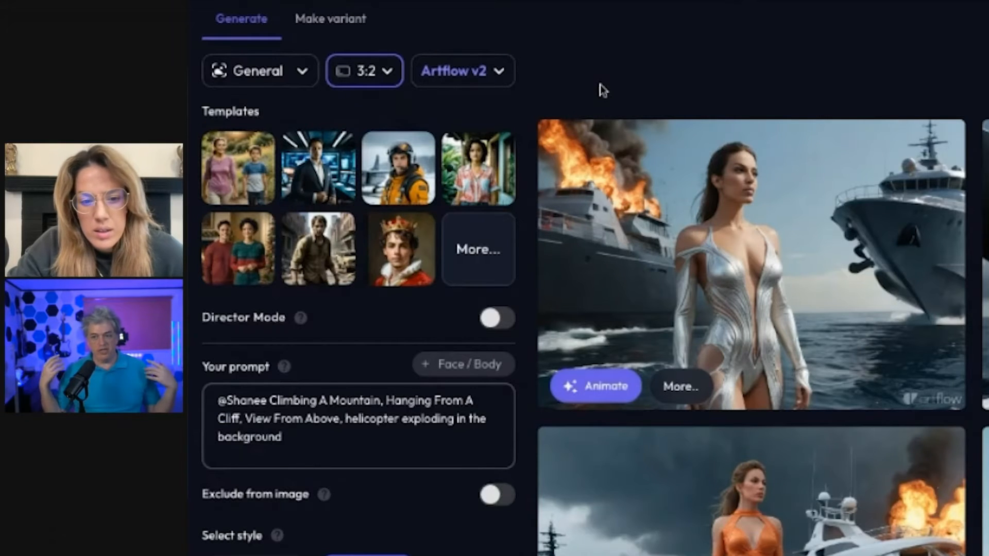
left_click(498, 318)
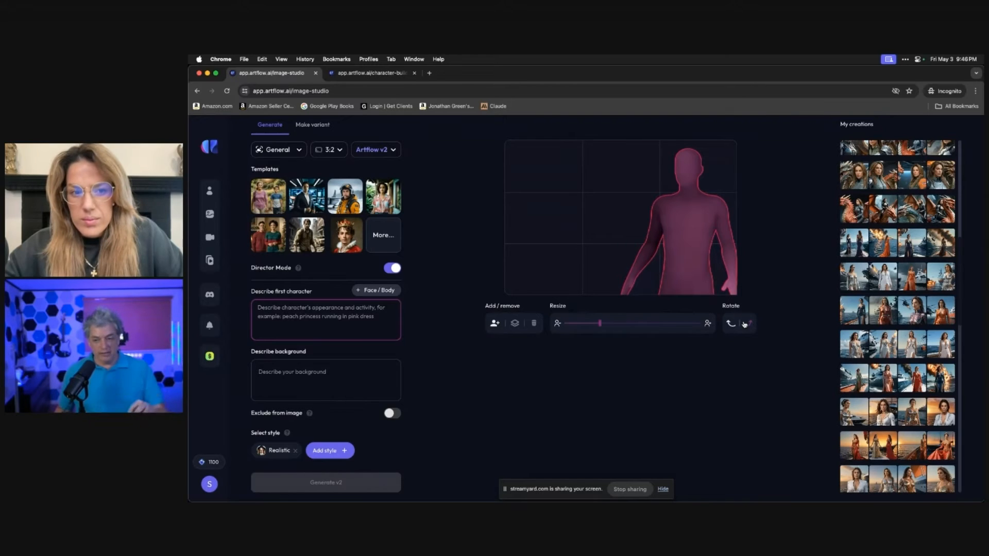
Step: Open the Shanee-riding-a-dragon creation (Fantasy, Sci-Fi, Cinematic, 3:2) in its detail page
left_click(313, 124)
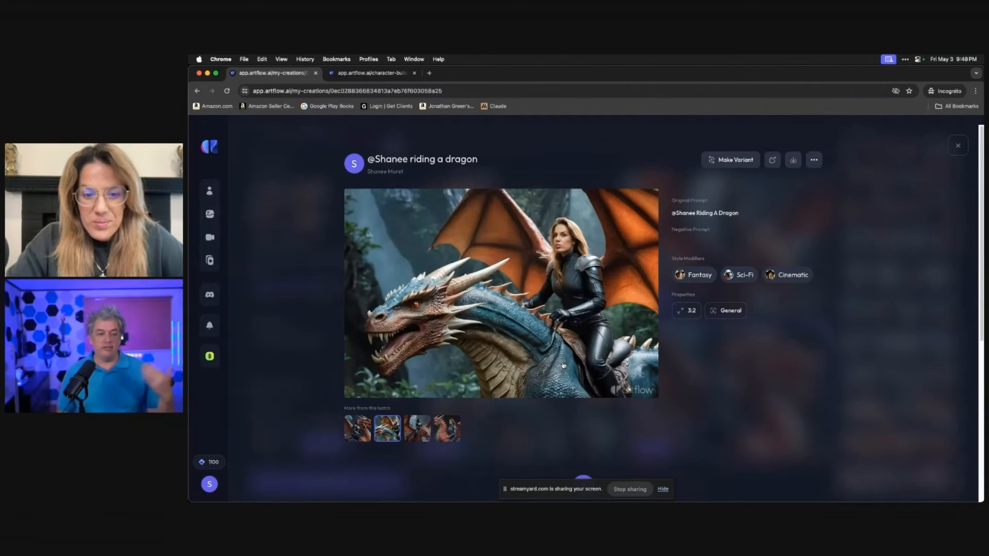
Step: Close the dragon image's detail view to return to the starship-captain variant panel
left_click(734, 160)
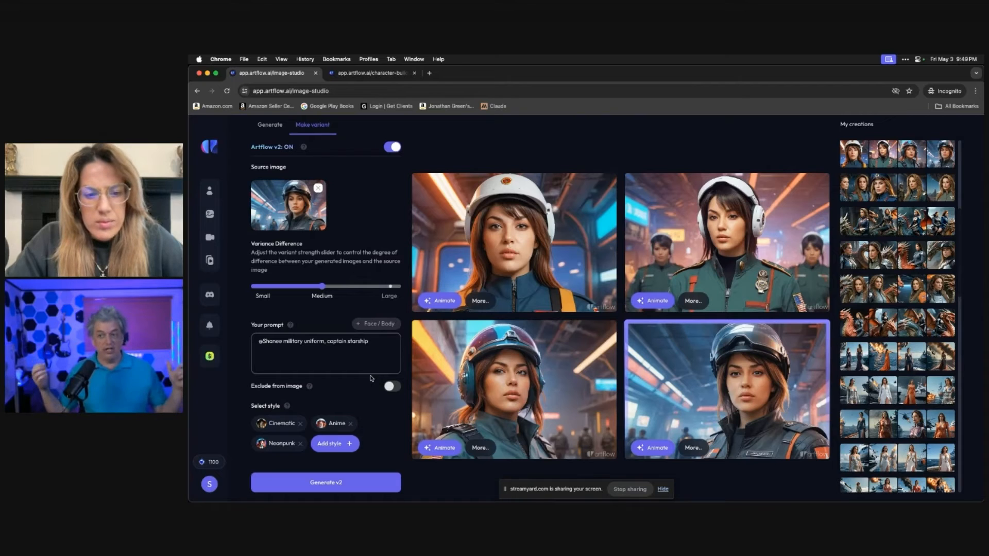
mouse_move(526, 352)
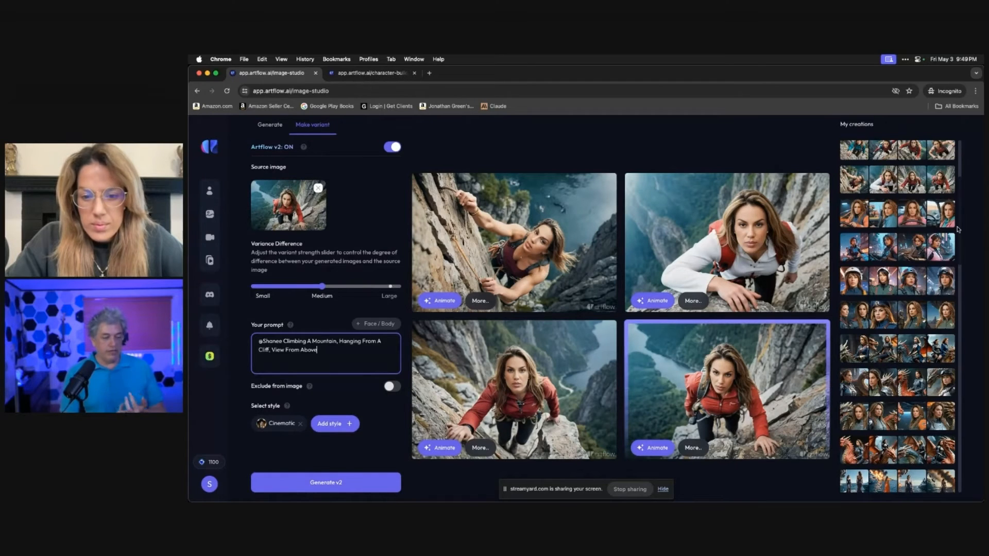
Step: Generate climbing variants with 'helicopter exploding in the background' in Realistic and Cinematic styles
left_click(325, 483)
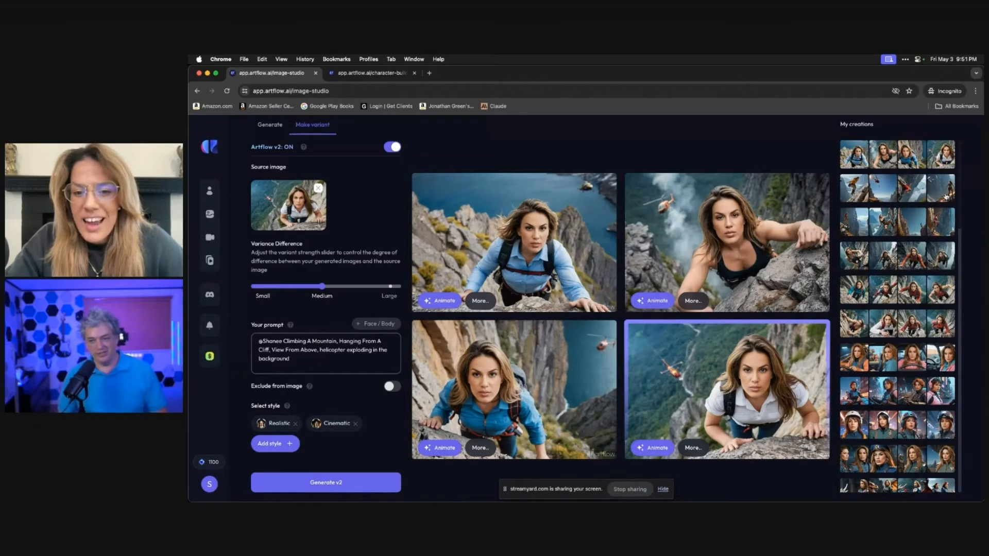
left_click(270, 124)
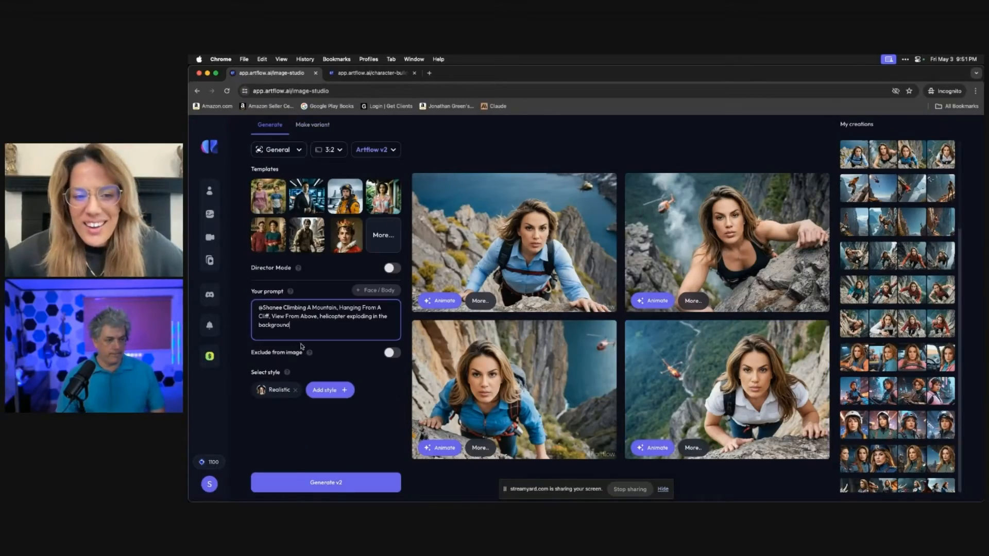
left_click(325, 483)
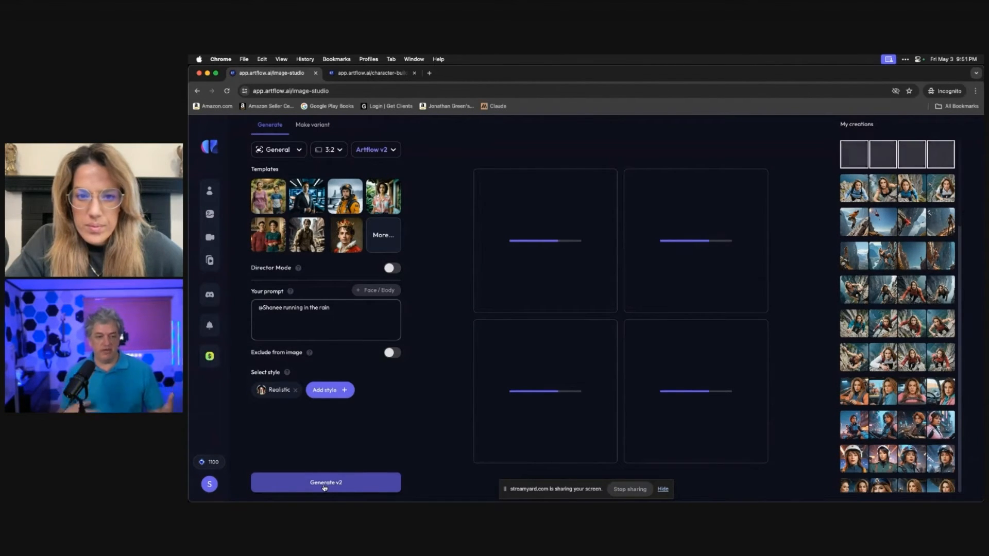
left_click(325, 483)
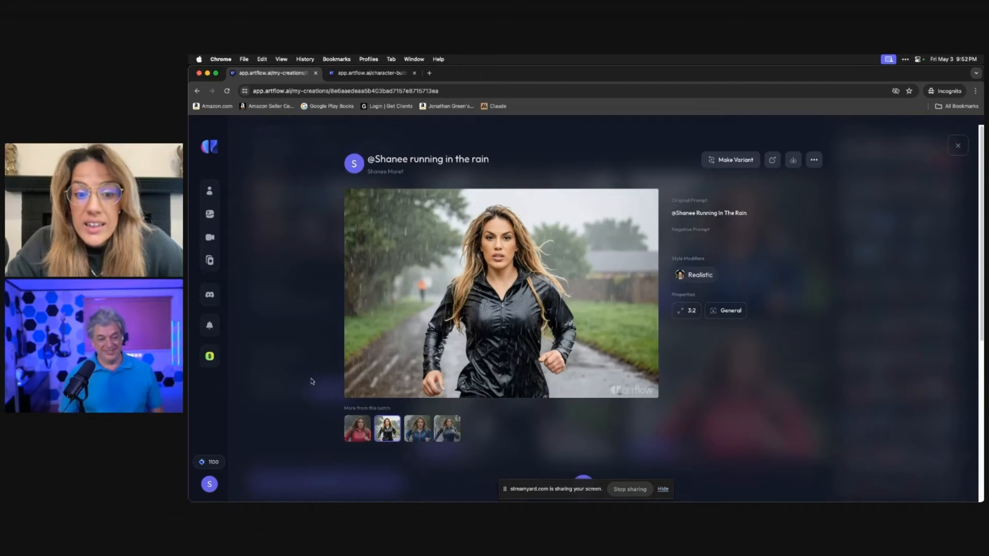
mouse_move(840, 259)
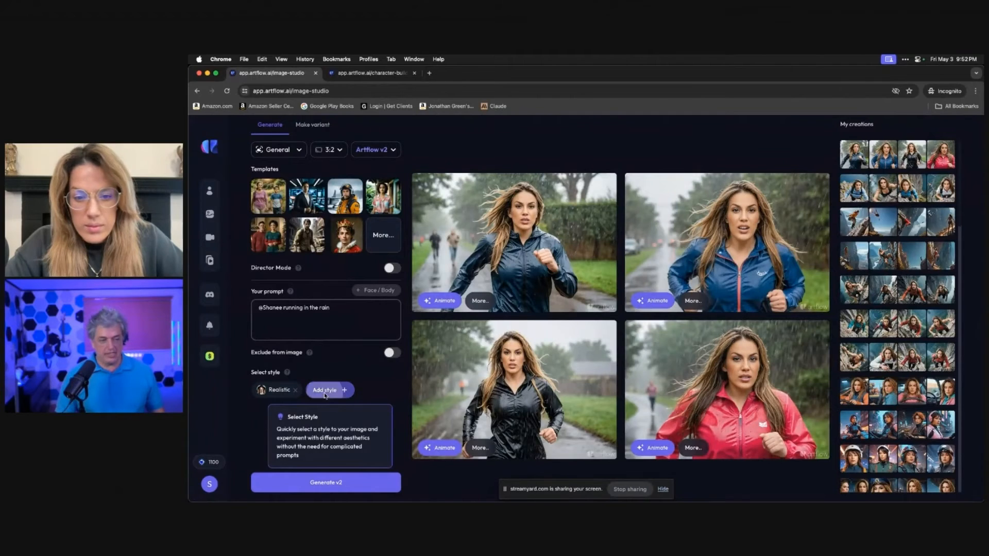
Step: Add Cinematic alongside Realistic and generate a new rain batch
left_click(324, 390)
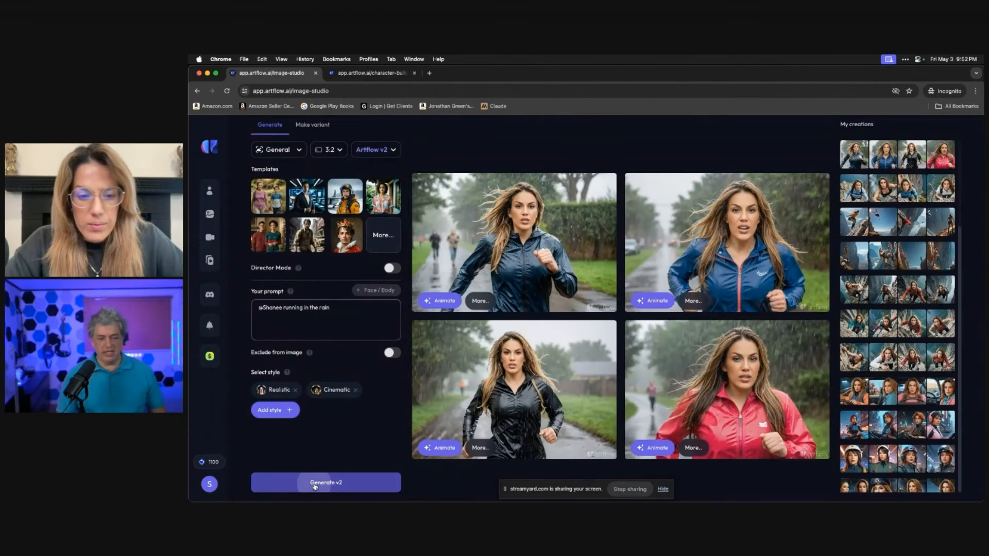
left_click(326, 482)
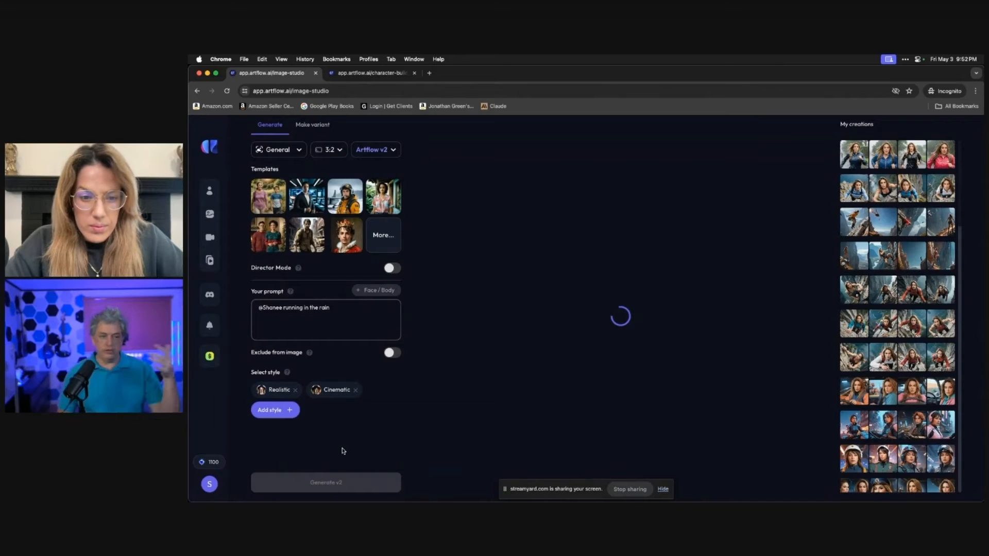
left_click(325, 482)
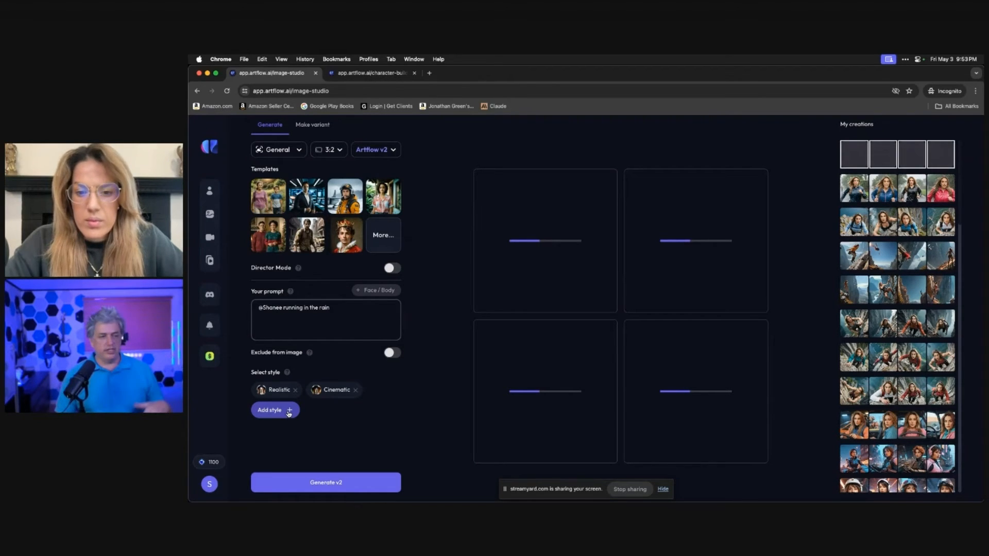
left_click(269, 410)
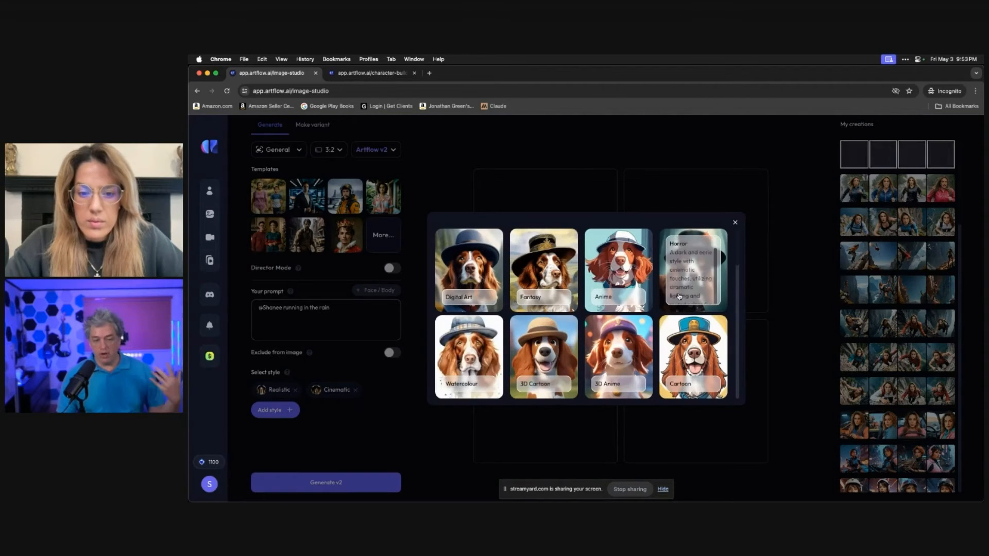
scroll("down", 3)
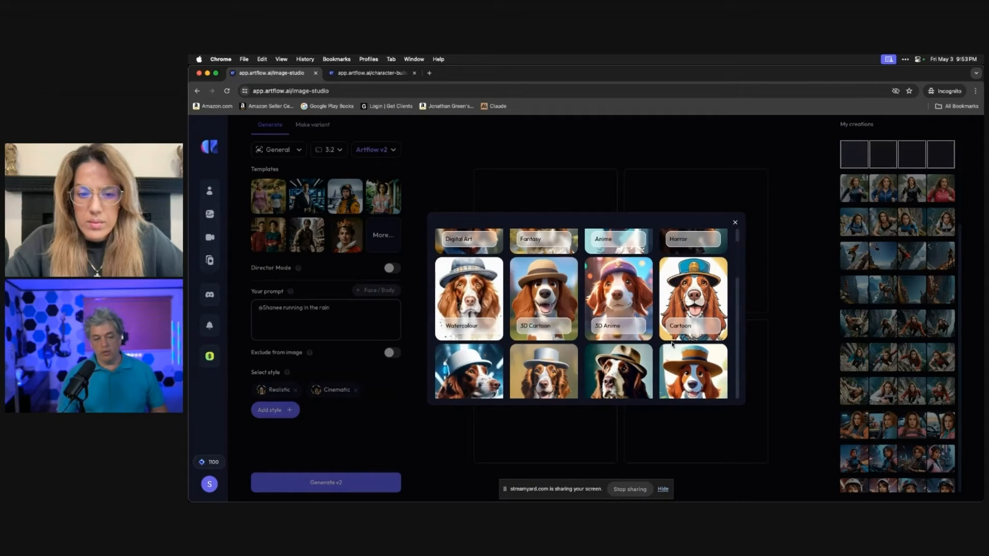
scroll("down", 3)
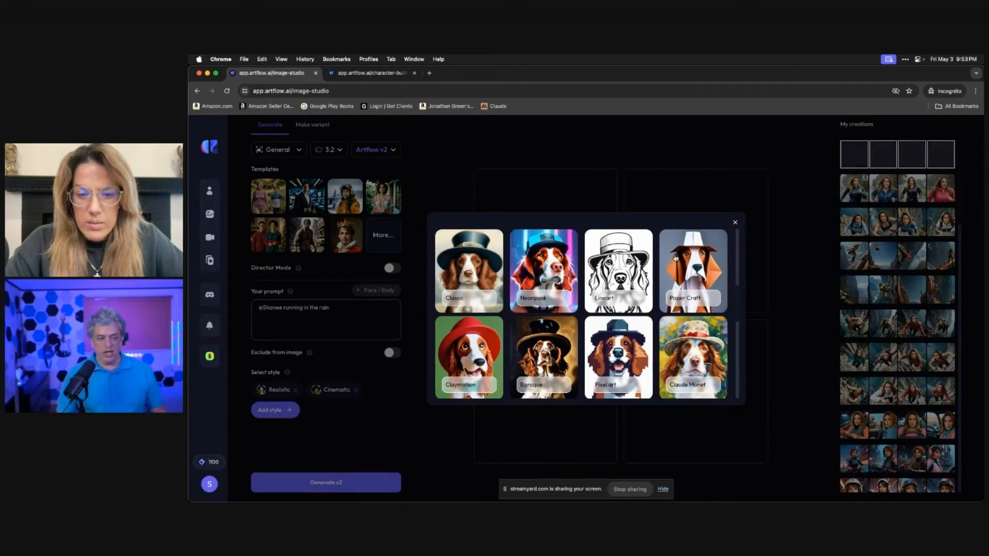
mouse_move(619, 271)
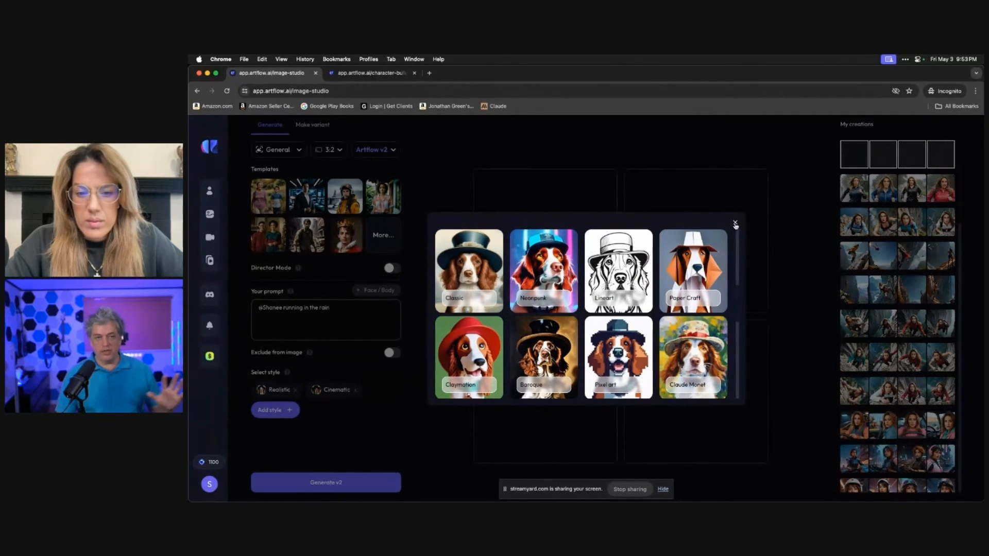
left_click(735, 224)
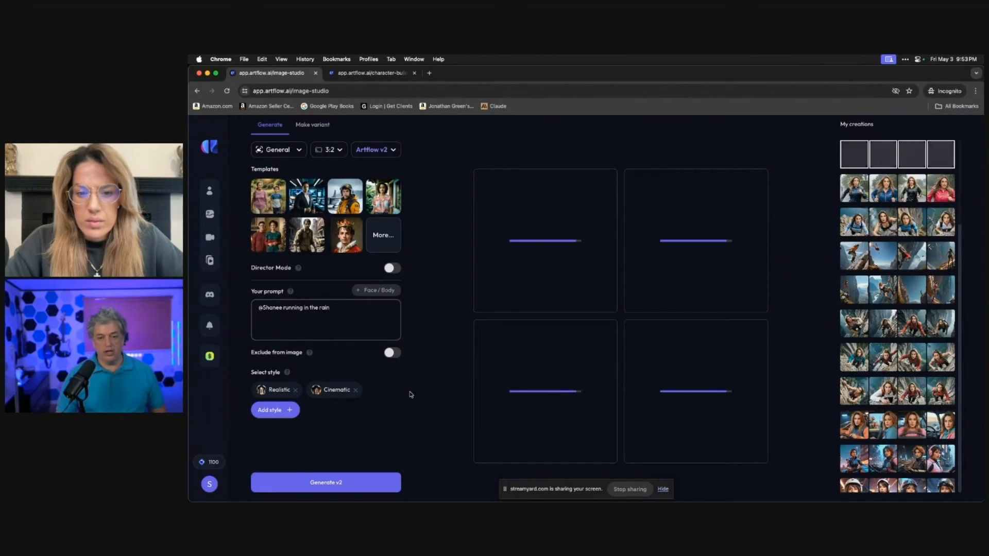
Step: Append ', lightning background' to the rain prompt and generate again
left_click(326, 482)
type(".")
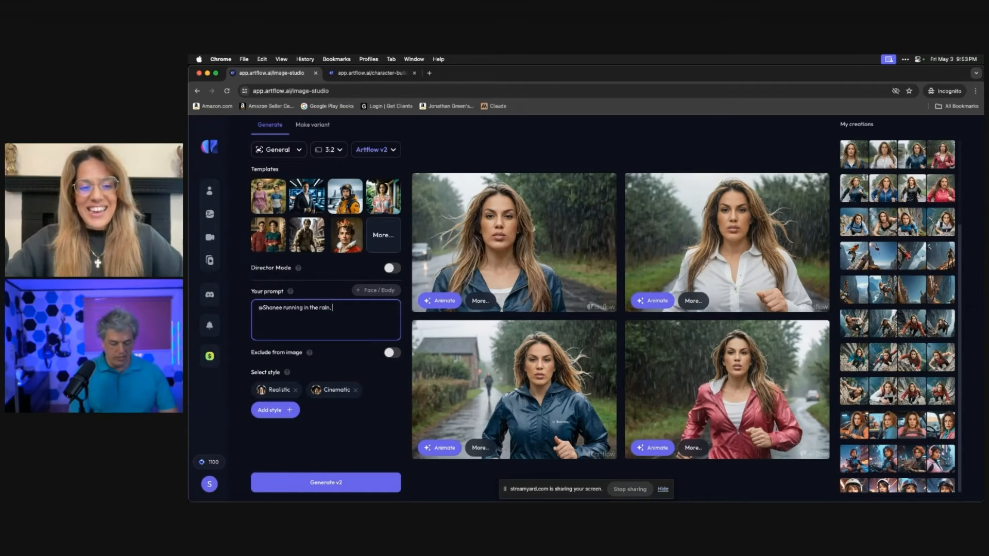
left_click(325, 482)
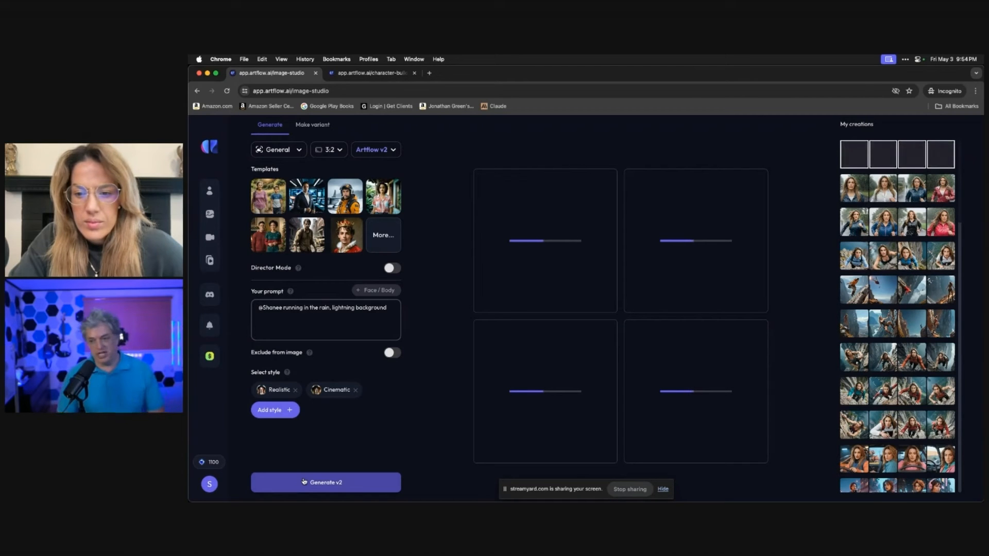
left_click(326, 482)
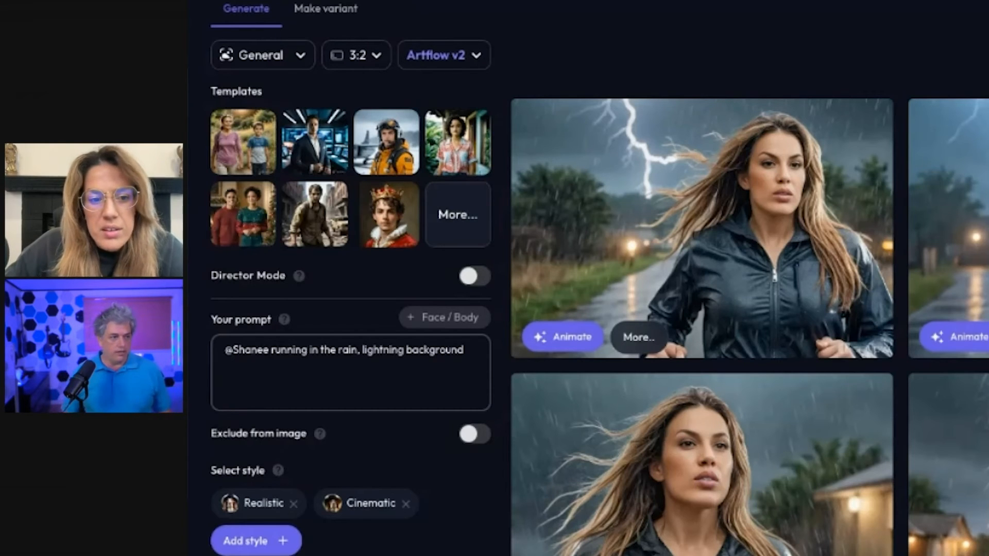
left_click(261, 55)
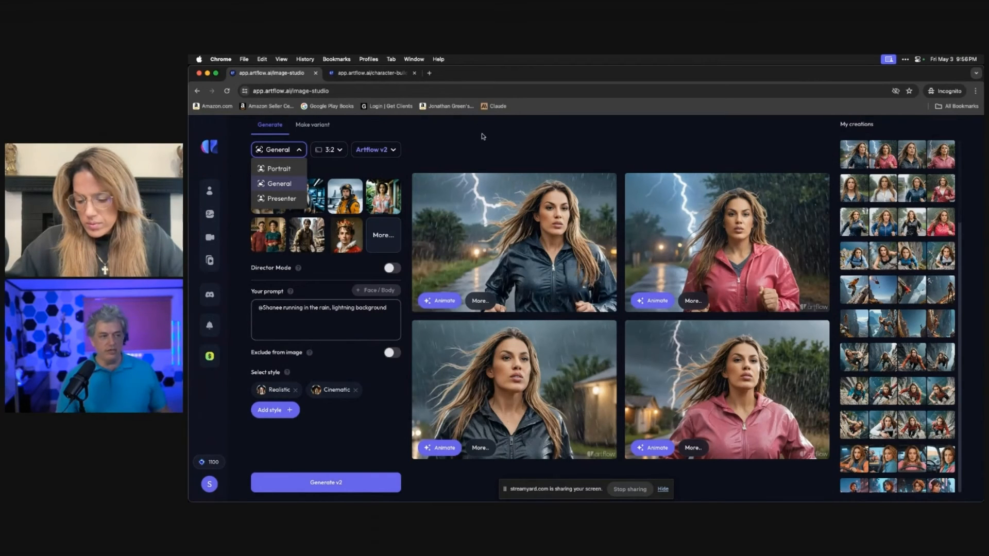
left_click(278, 150)
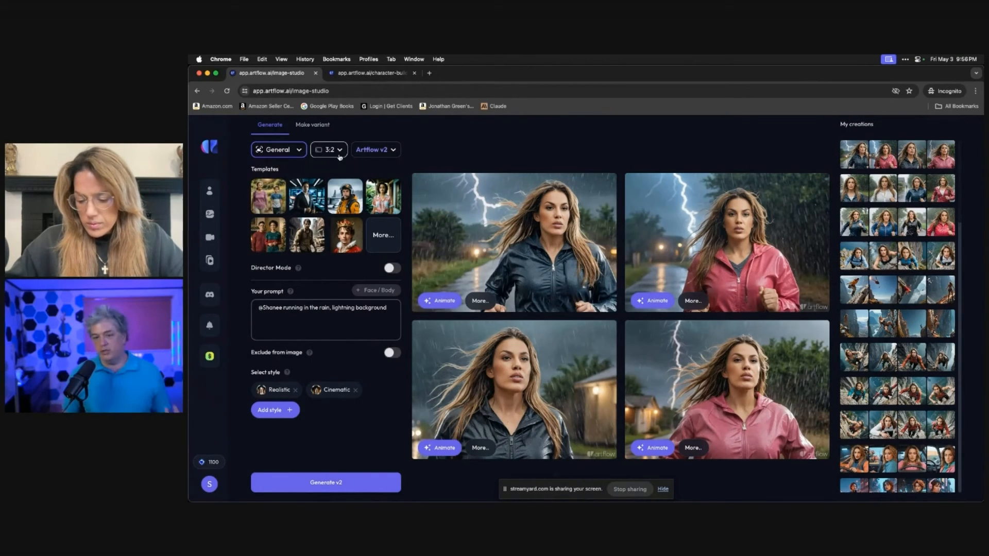